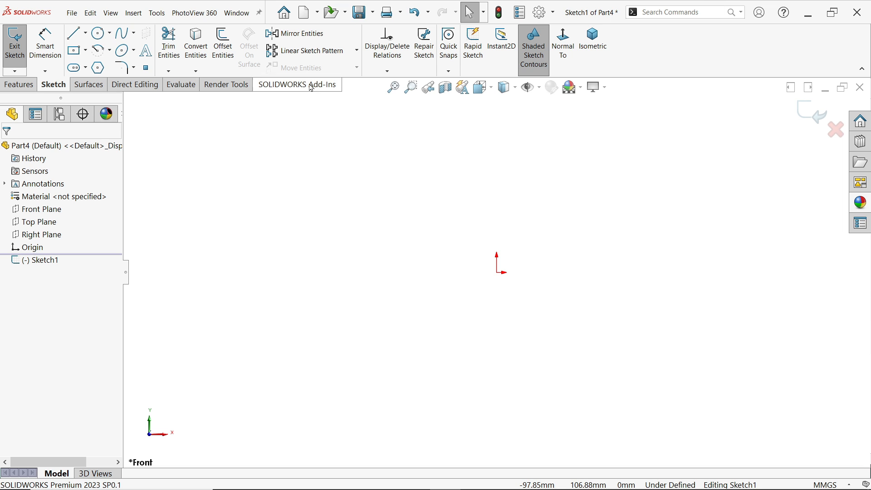
# - Draw a horizontal line from the origin, a tangent arc, and a slanted line running down-right
pyautogui.click(73, 33)
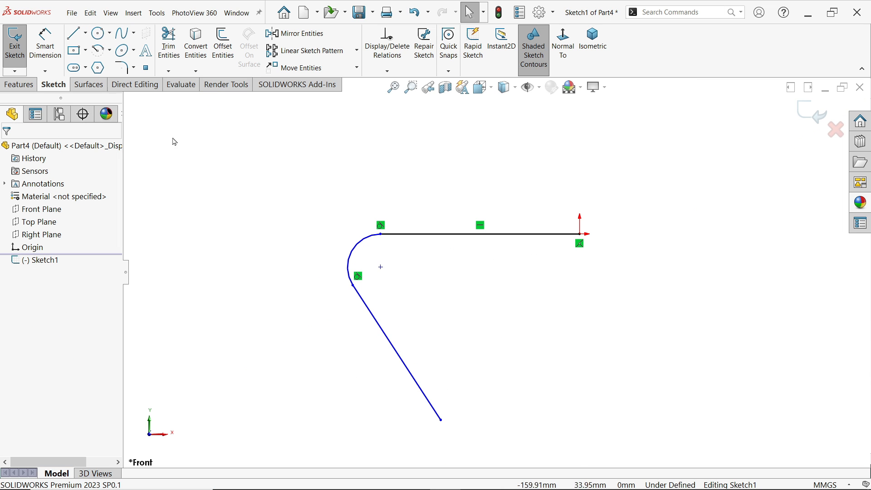
# - Dimension a 50° angle between the two lines and a 15 mm radius on the arc
pyautogui.click(45, 43)
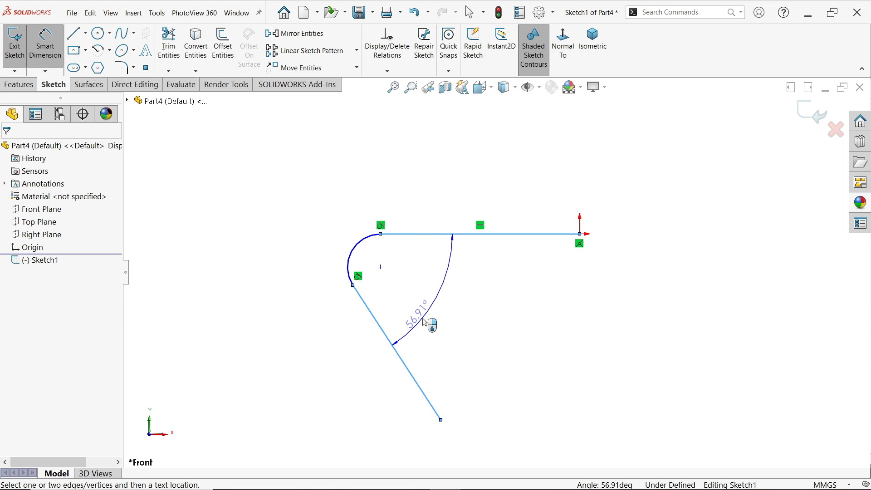
pyautogui.click(431, 324)
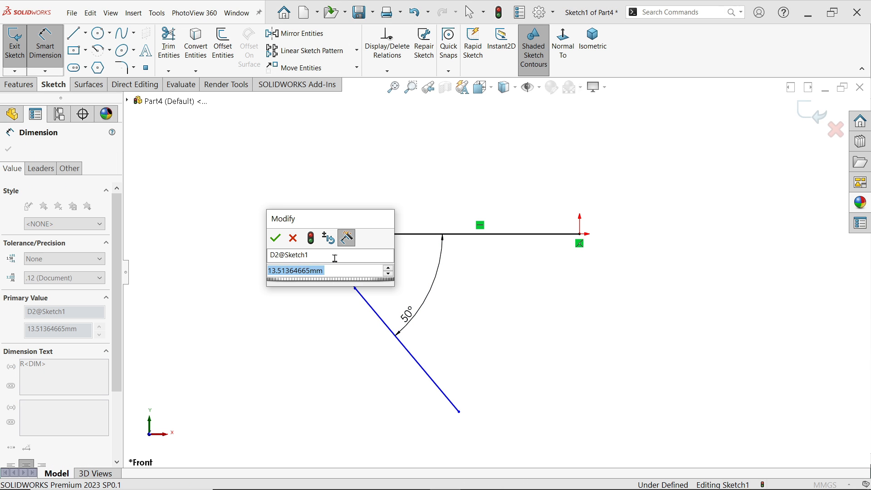
pyautogui.click(275, 237)
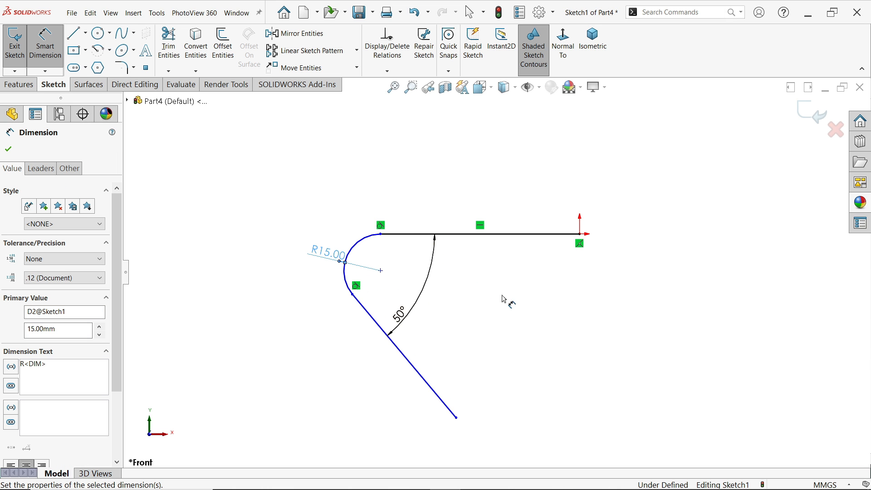
pyautogui.moveTo(333, 239)
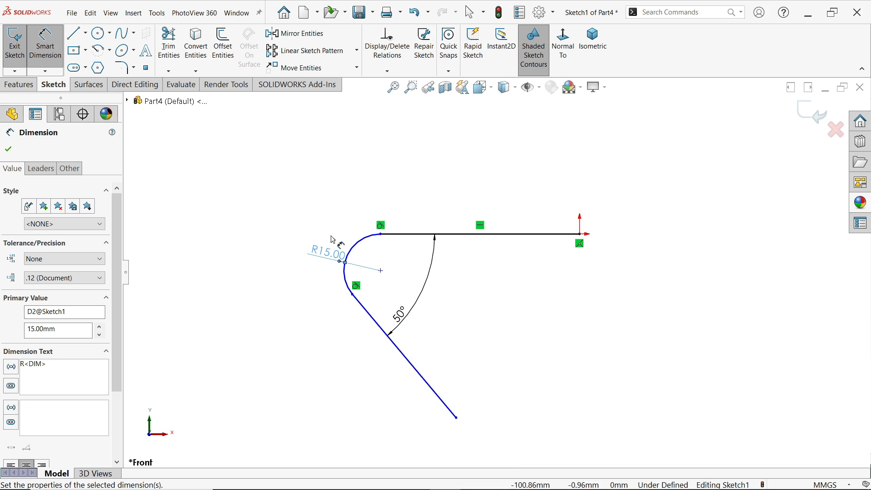
pyautogui.moveTo(431, 337)
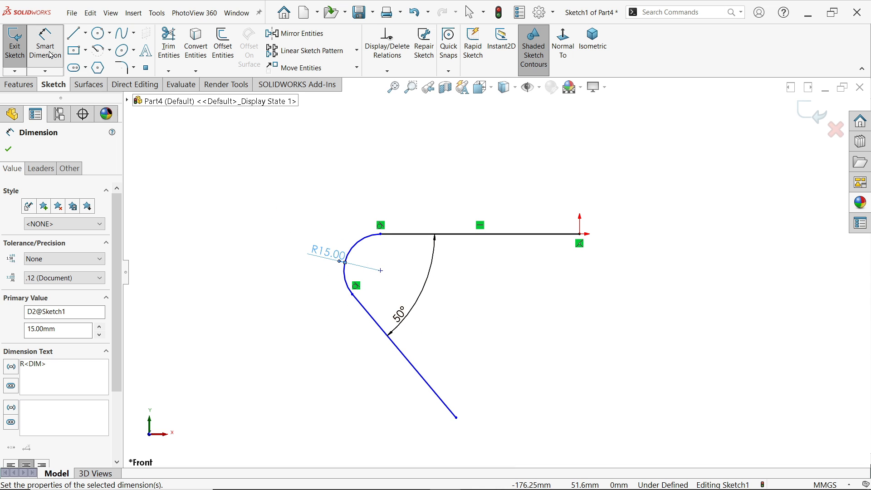
pyautogui.click(480, 233)
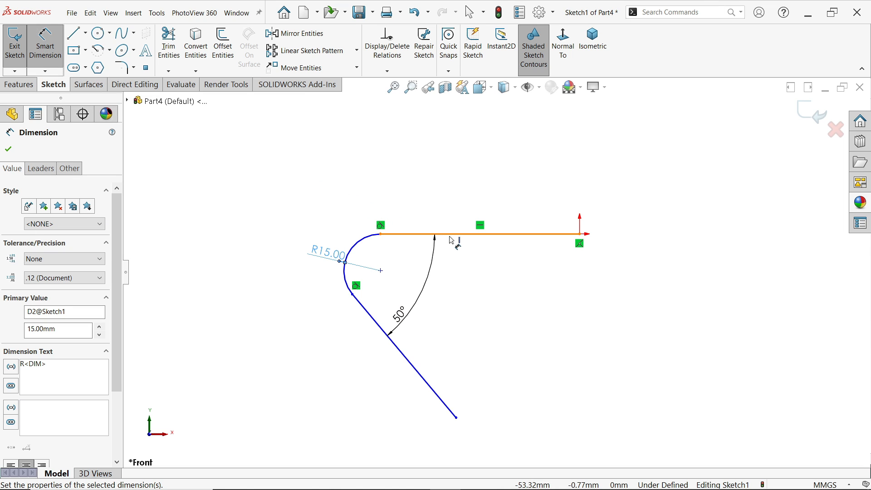
pyautogui.moveTo(480, 235)
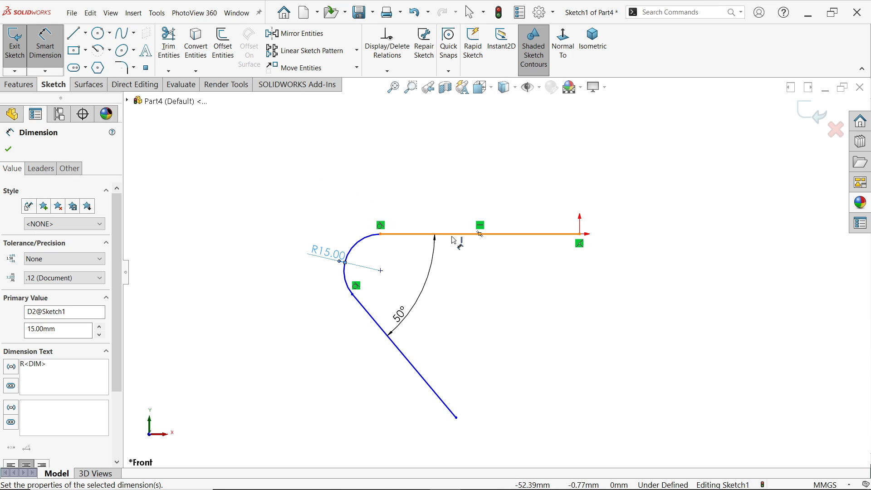
# - Use Find Intersection on the horizontal and slanted lines to create the virtual sharp corner
pyautogui.rightClick(435, 238)
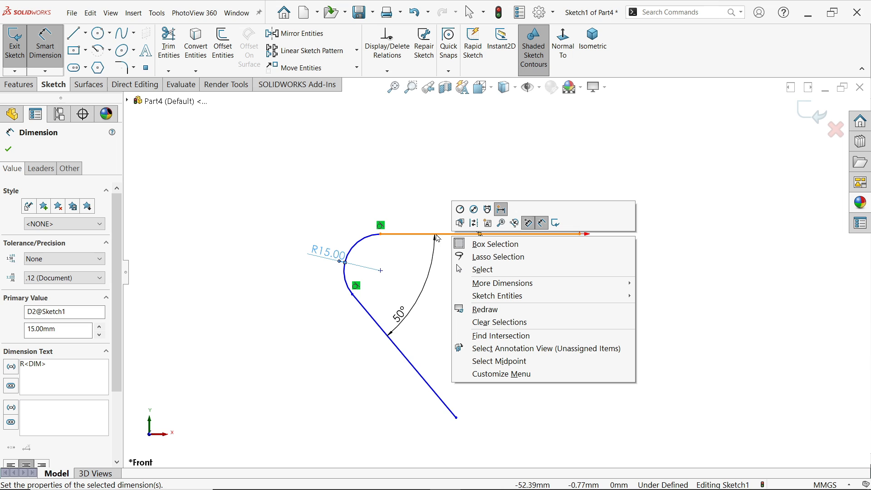
pyautogui.moveTo(498, 296)
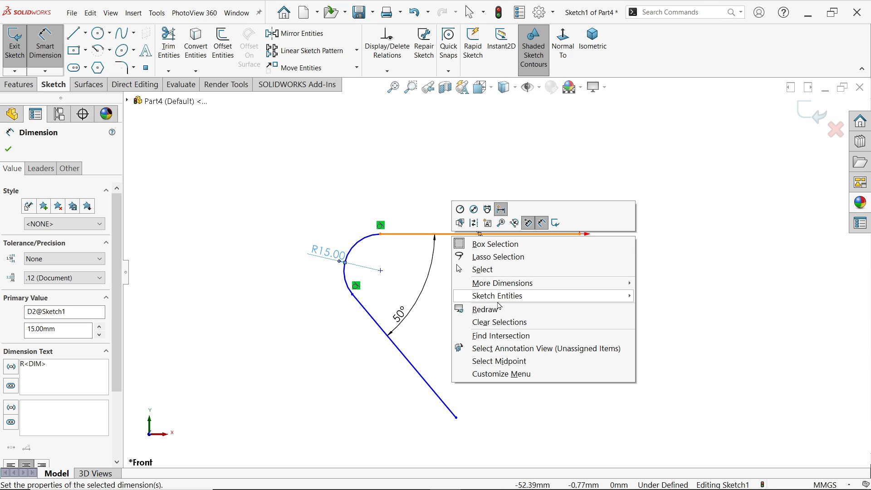
pyautogui.moveTo(501, 336)
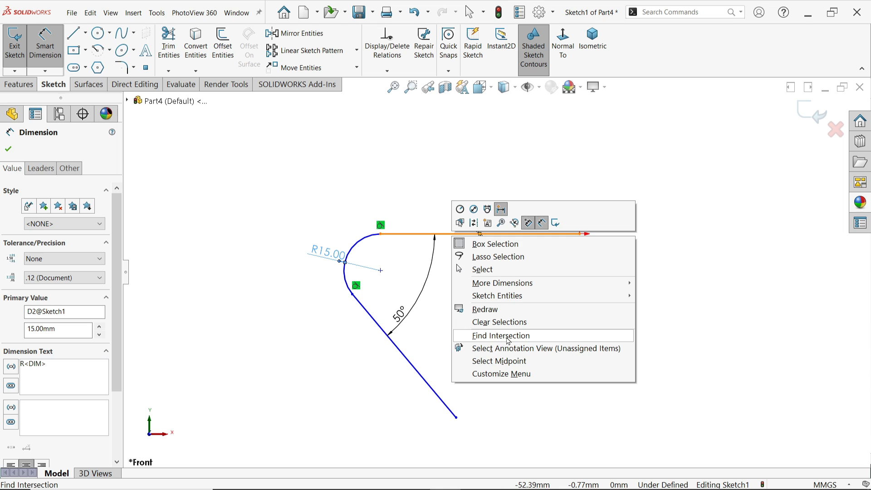
pyautogui.click(500, 335)
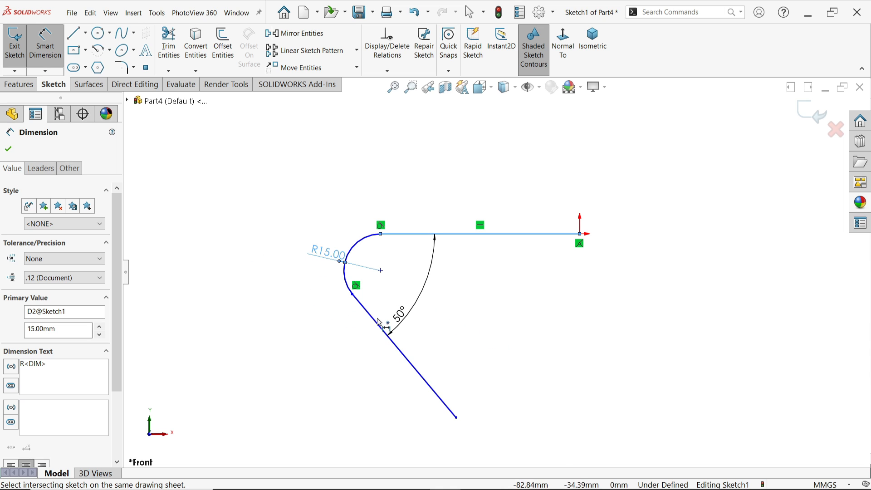
pyautogui.click(8, 149)
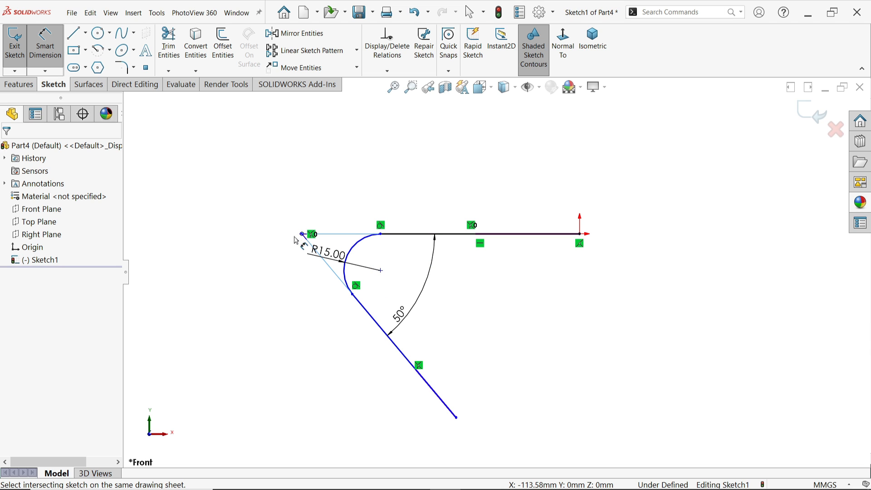
# - Dimension the virtual sharp to the origin as 115 mm, then undo leaving it at 113.58
pyautogui.click(580, 233)
pyautogui.write('115')
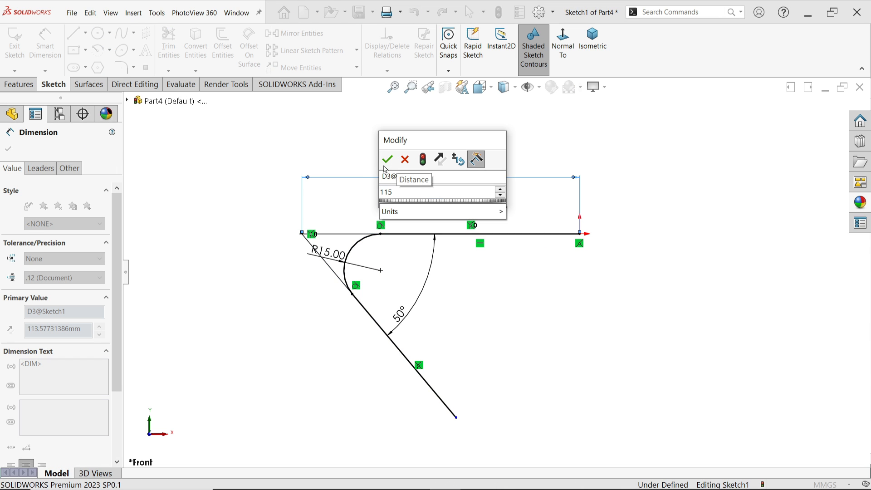
pyautogui.click(388, 160)
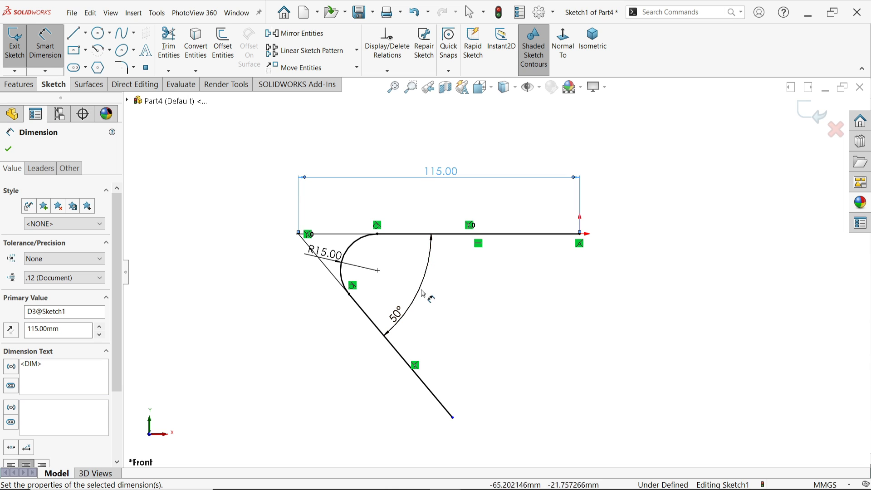
pyautogui.click(7, 148)
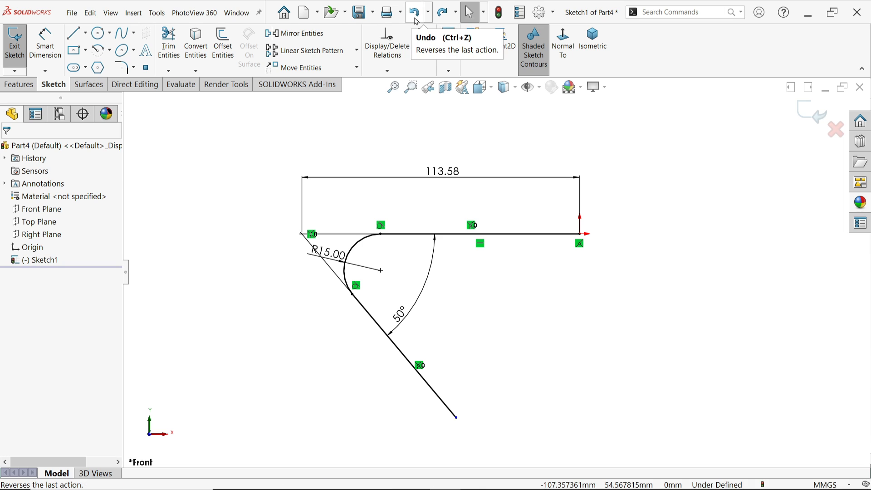
# - Recreate the virtual sharp and dimension it 115 mm from the origin, radius reading 13.51
pyautogui.click(414, 12)
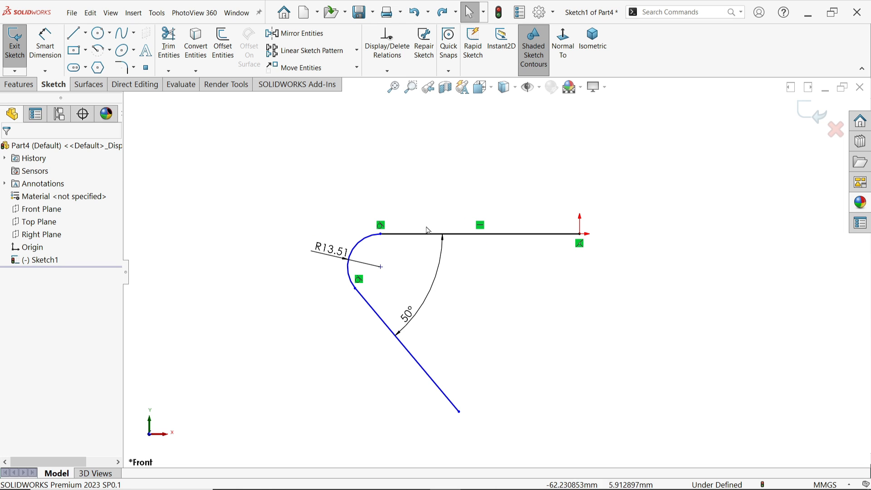
pyautogui.click(428, 233)
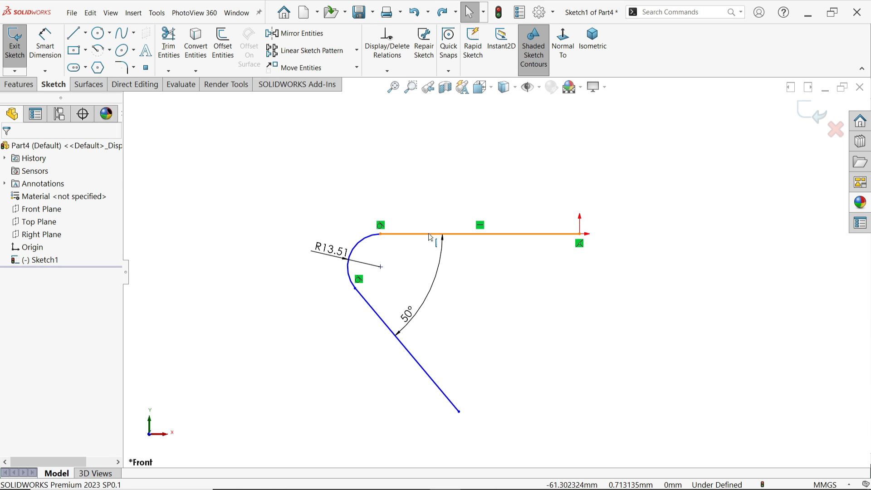
pyautogui.click(483, 234)
pyautogui.write('1')
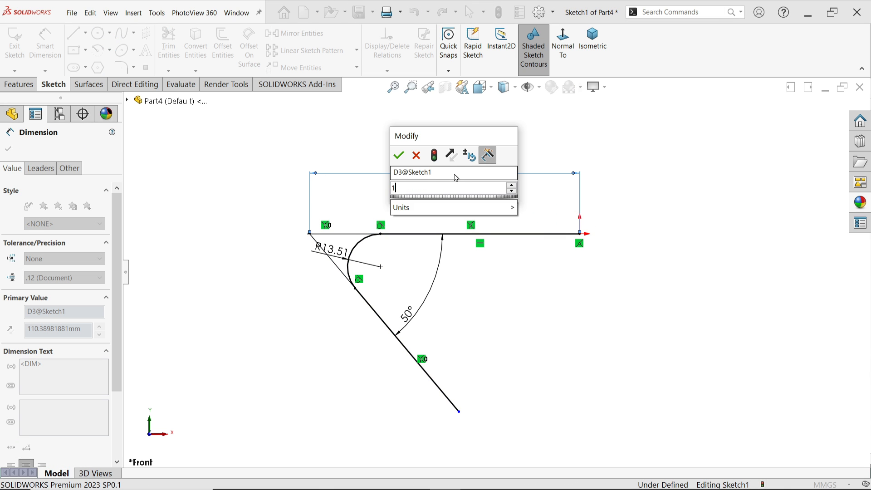
pyautogui.click(399, 156)
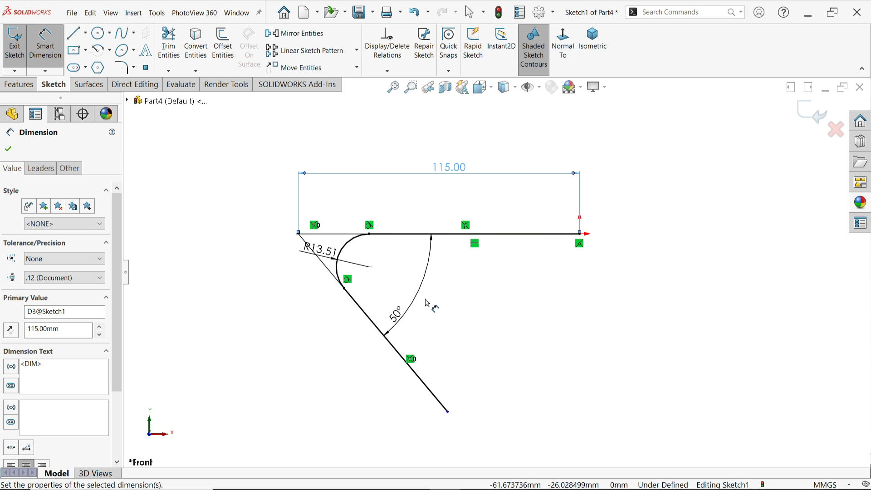
pyautogui.moveTo(461, 304)
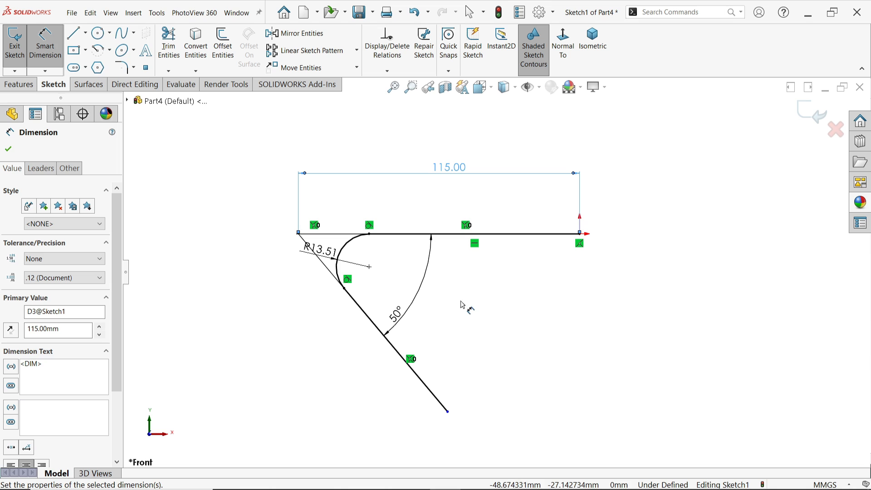